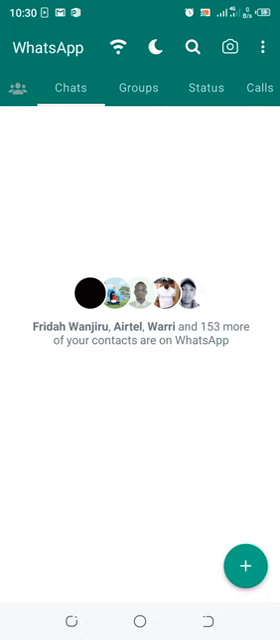
# Open GB Settings' Privacy And Security section from the three-dot menu.
pyautogui.click(259, 47)
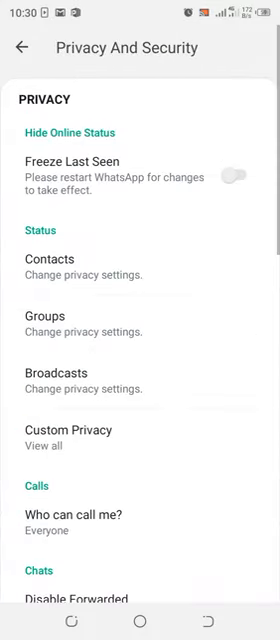
# Scroll down to the Security section to reach Recovery Question.
pyautogui.scroll(-3)
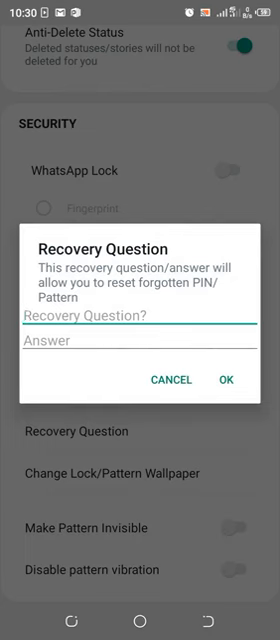
pyautogui.click(140, 321)
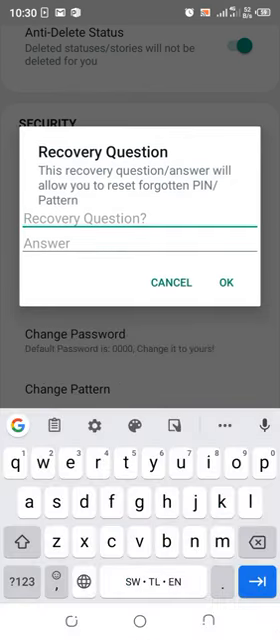
pyautogui.write('What')
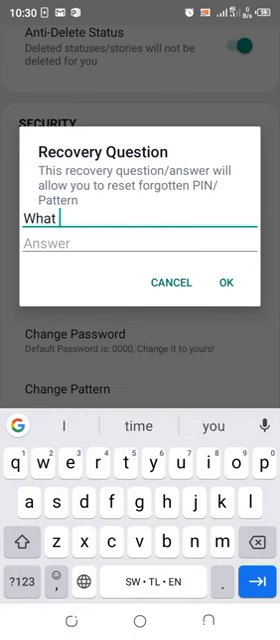
pyautogui.write('is the name of your girlfriend')
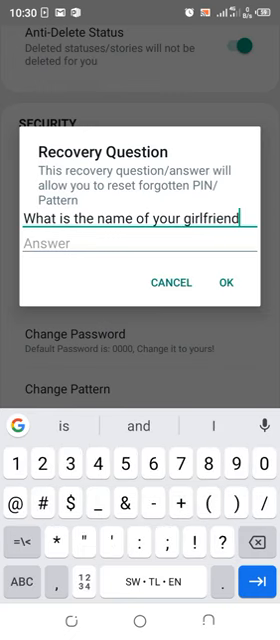
pyautogui.write('?')
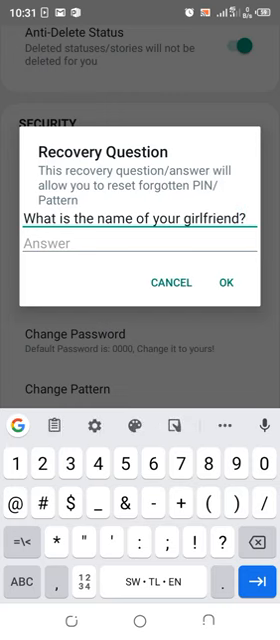
pyautogui.click(140, 243)
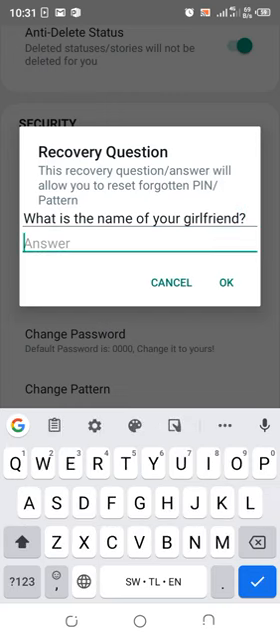
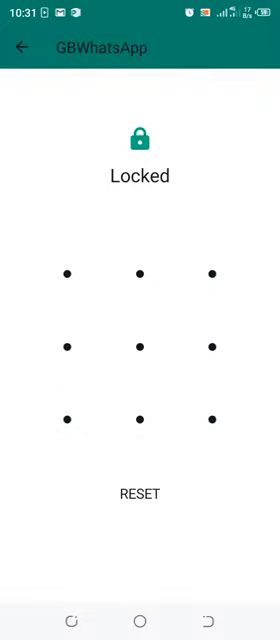
pyautogui.click(140, 494)
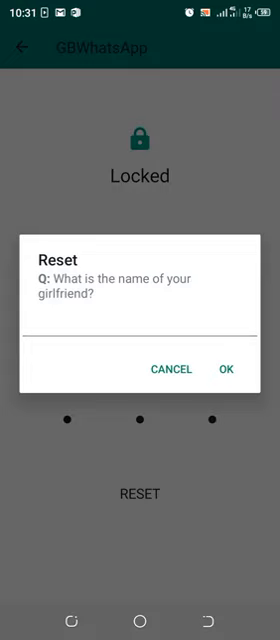
pyautogui.click(140, 329)
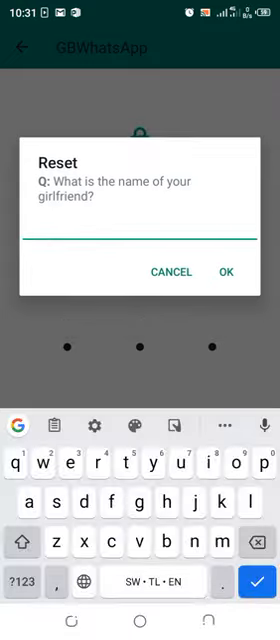
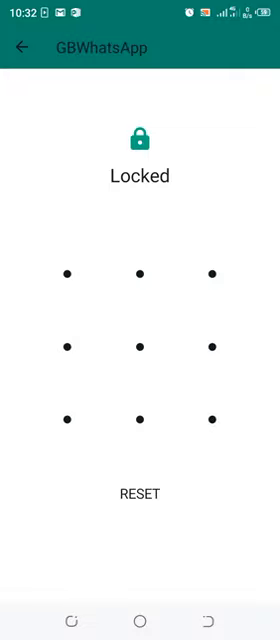
# Tap RESET on the Locked screen to reopen the girlfriend-question prompt.
pyautogui.click(139, 493)
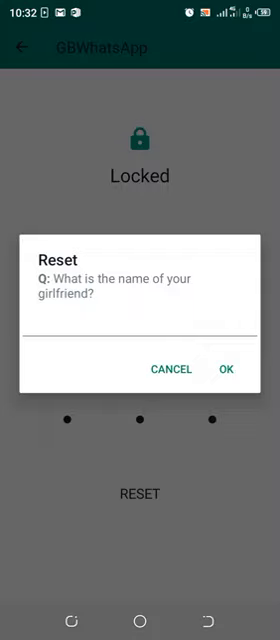